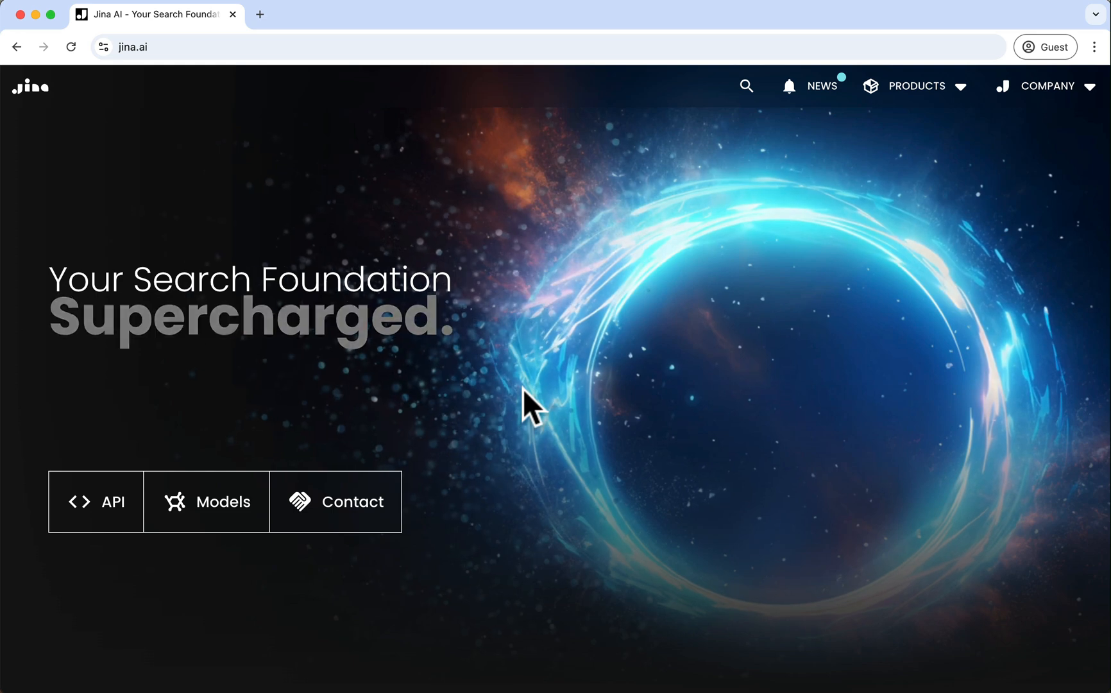
Scroll the jina.ai homepage down to the jina-embeddings-v3 API playground.
scroll(down, 3)
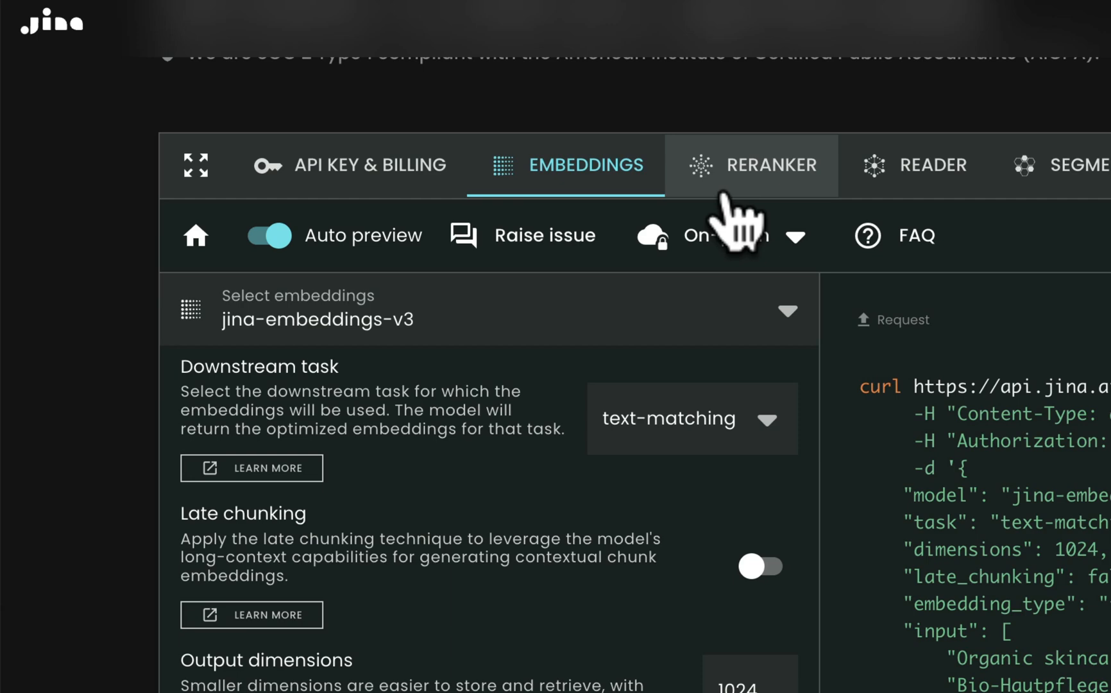
Copy the API key, with 1,000,000 tokens available, from the API Key & Billing tab.
click(371, 165)
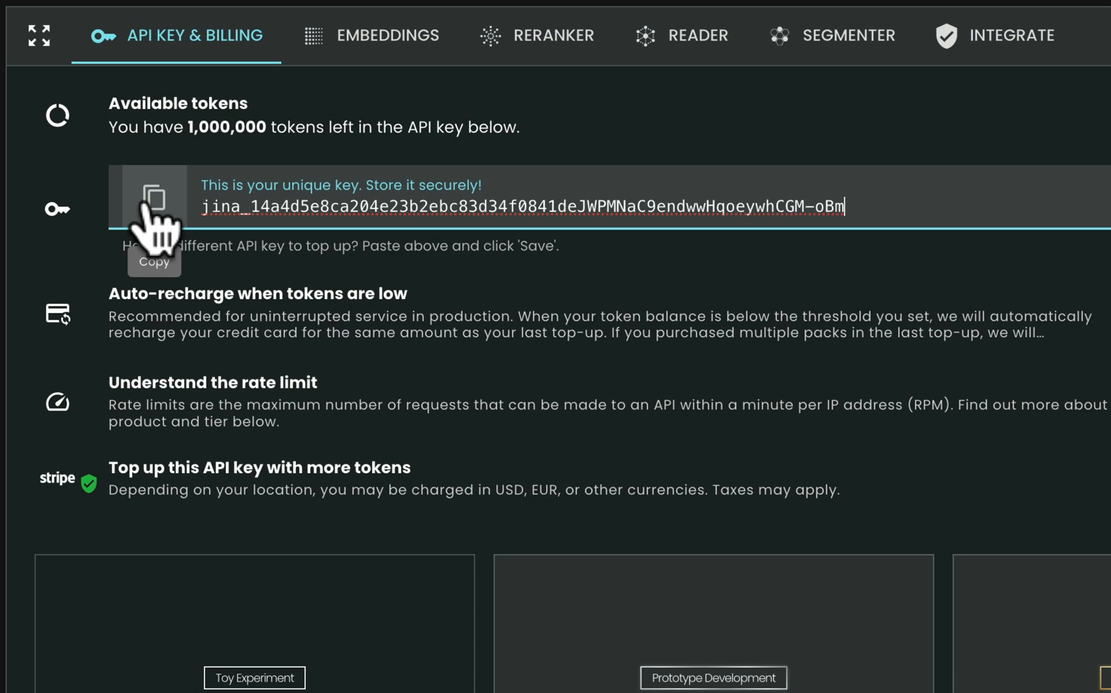
click(152, 209)
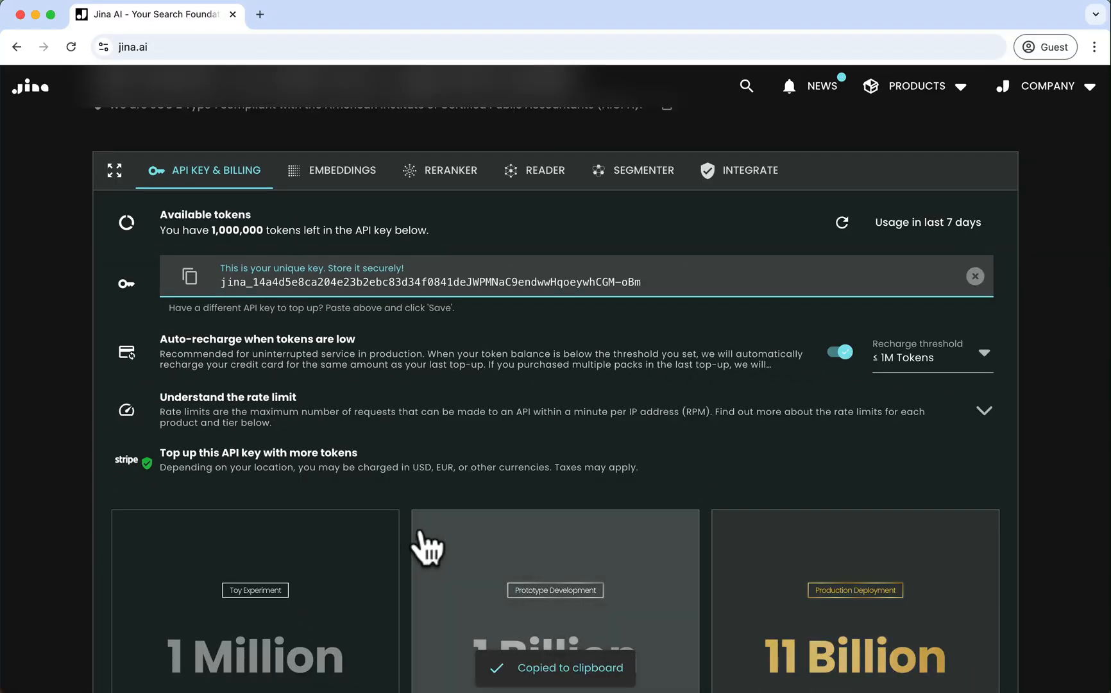
Review the top-up cards and check out the $200 Production Deployment 11 Billion token pack.
scroll(down, 3)
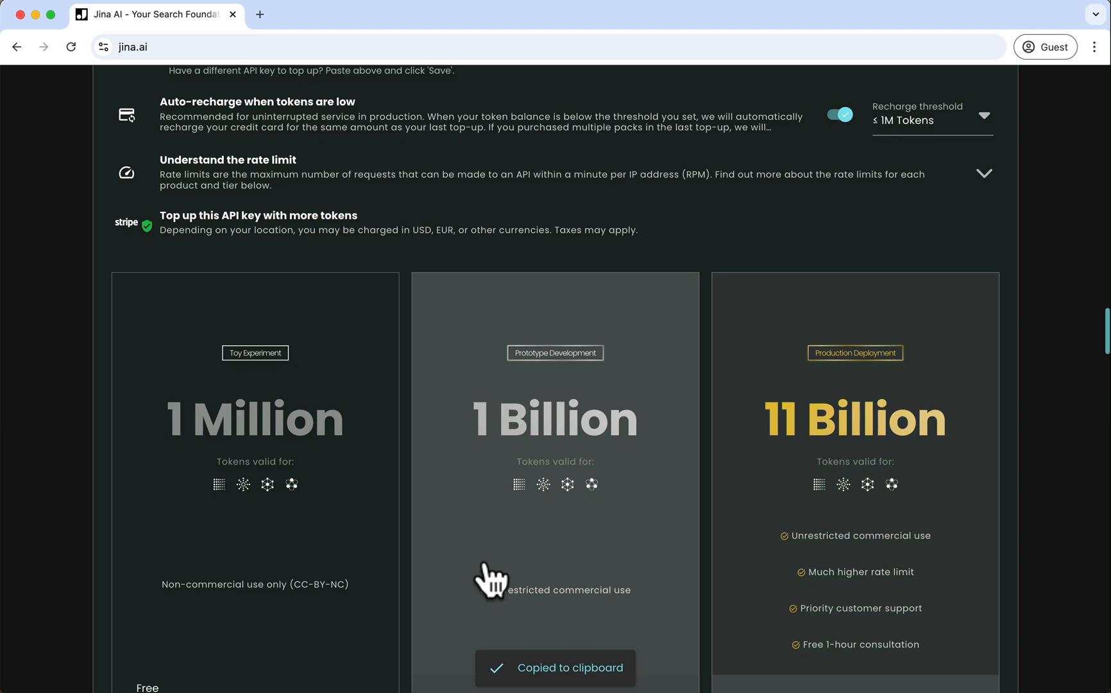
scroll(down, 3)
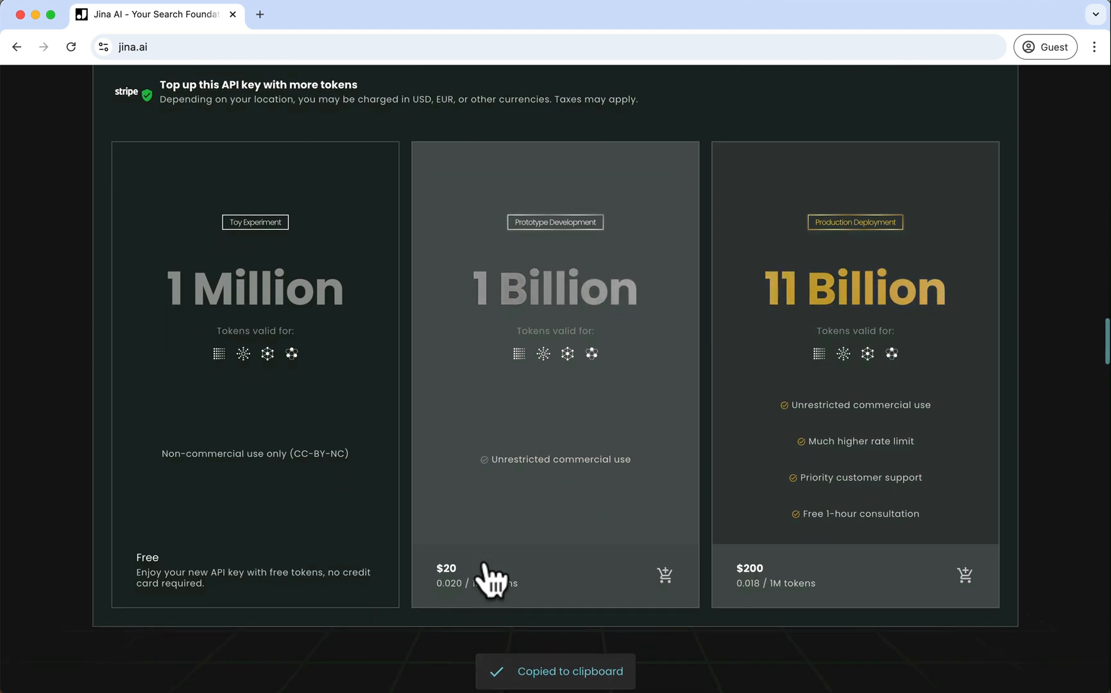
mouse_move(289, 489)
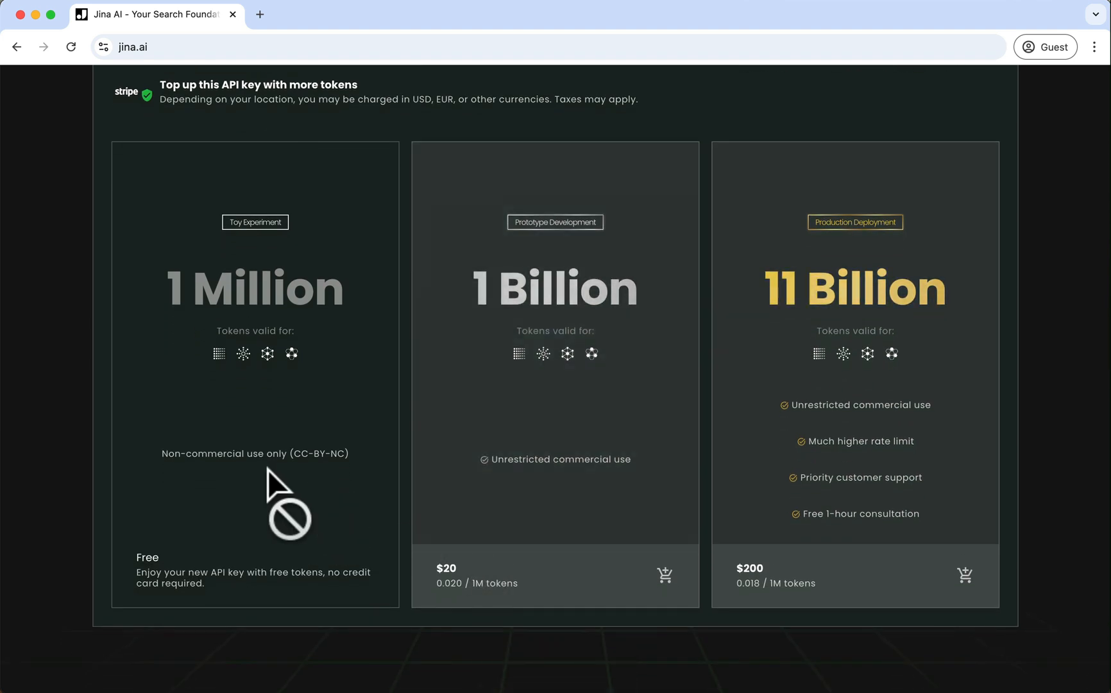
mouse_move(820, 485)
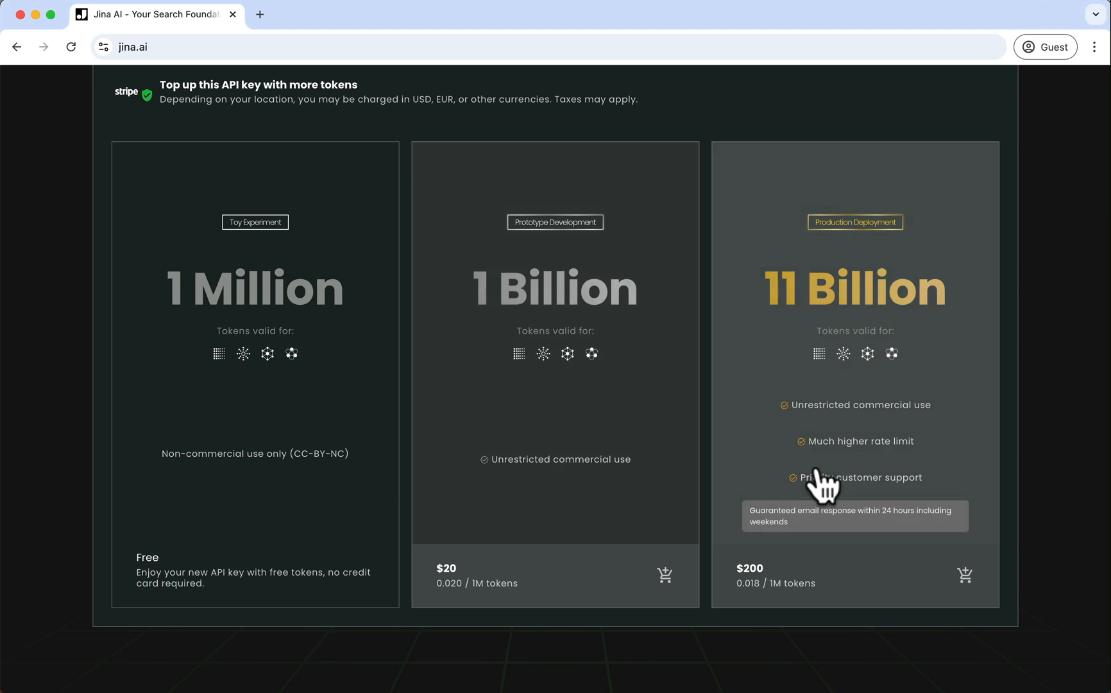
mouse_move(602, 372)
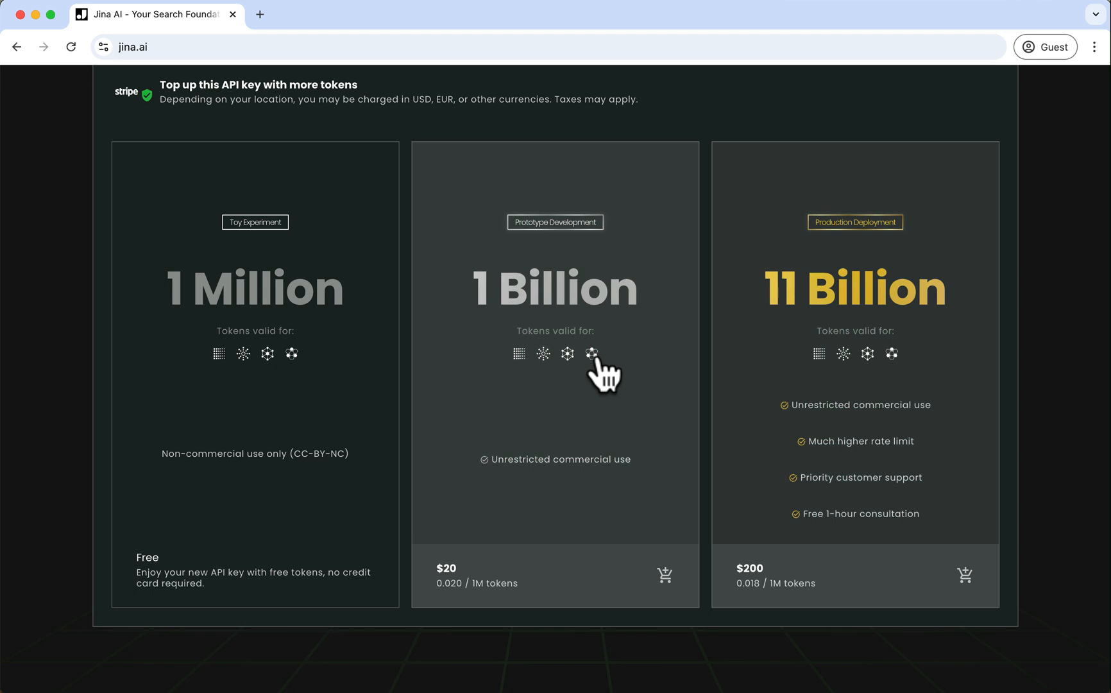
mouse_move(819, 382)
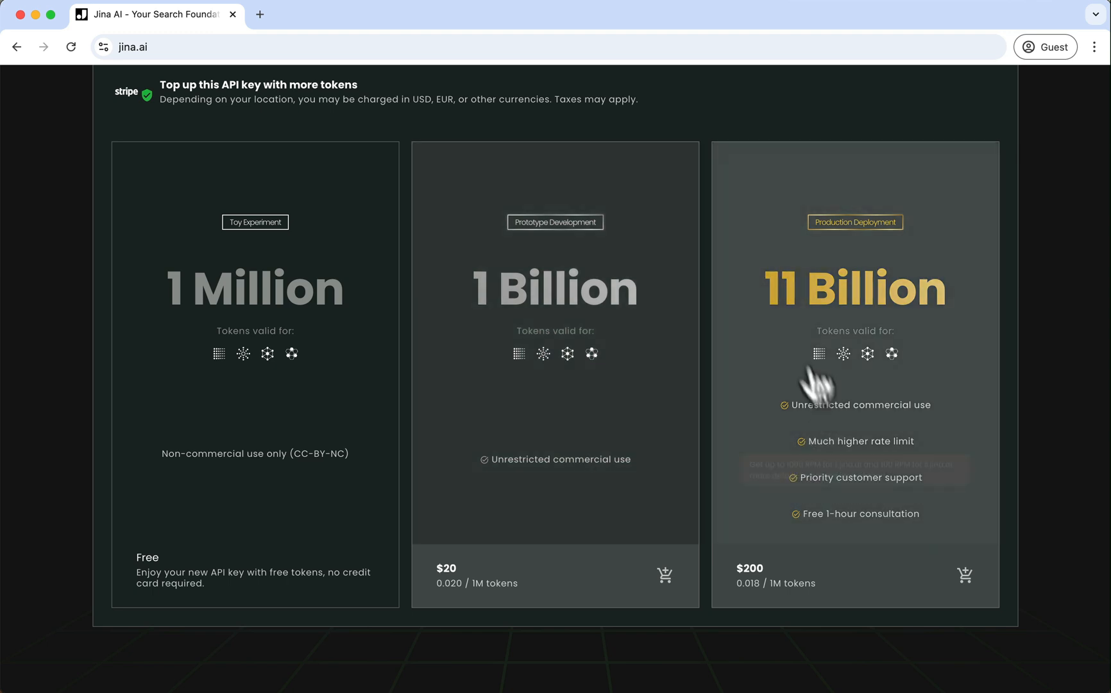
mouse_move(808, 415)
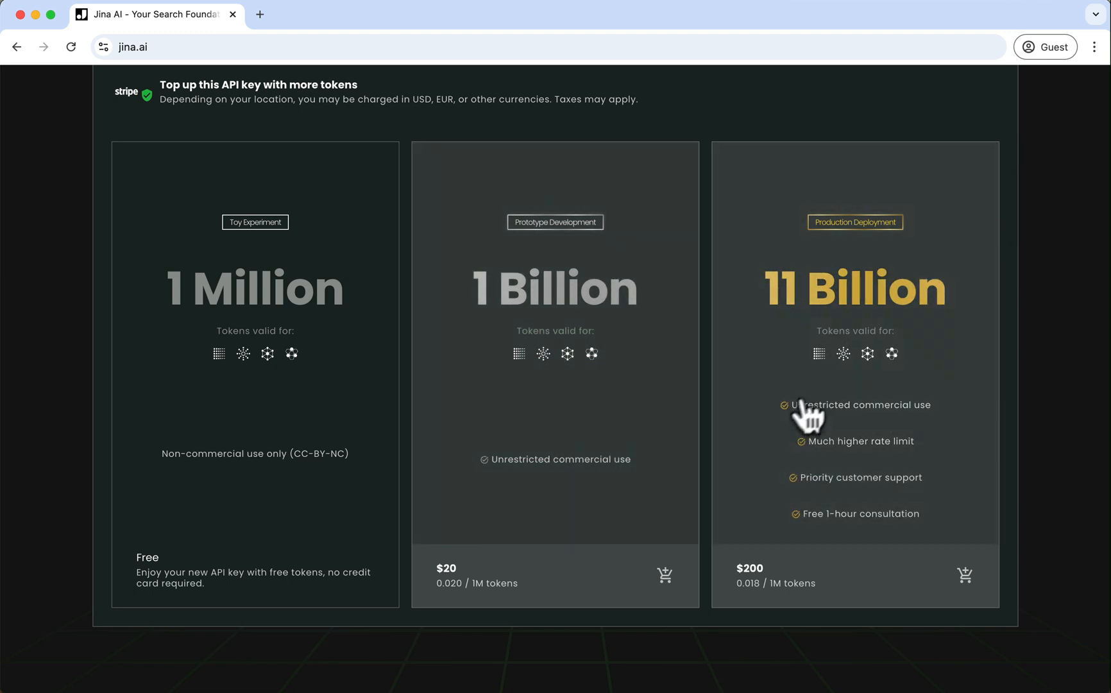
click(964, 575)
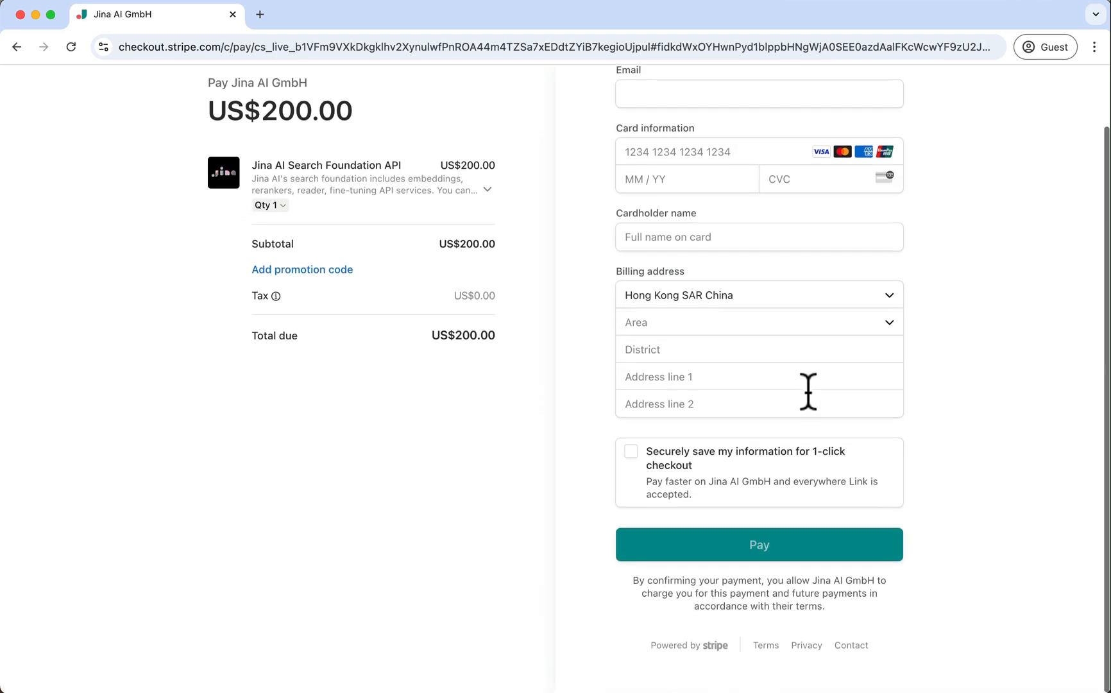
Scroll the Stripe checkout to view the US$200.00 order summary and card form.
scroll(up, 3)
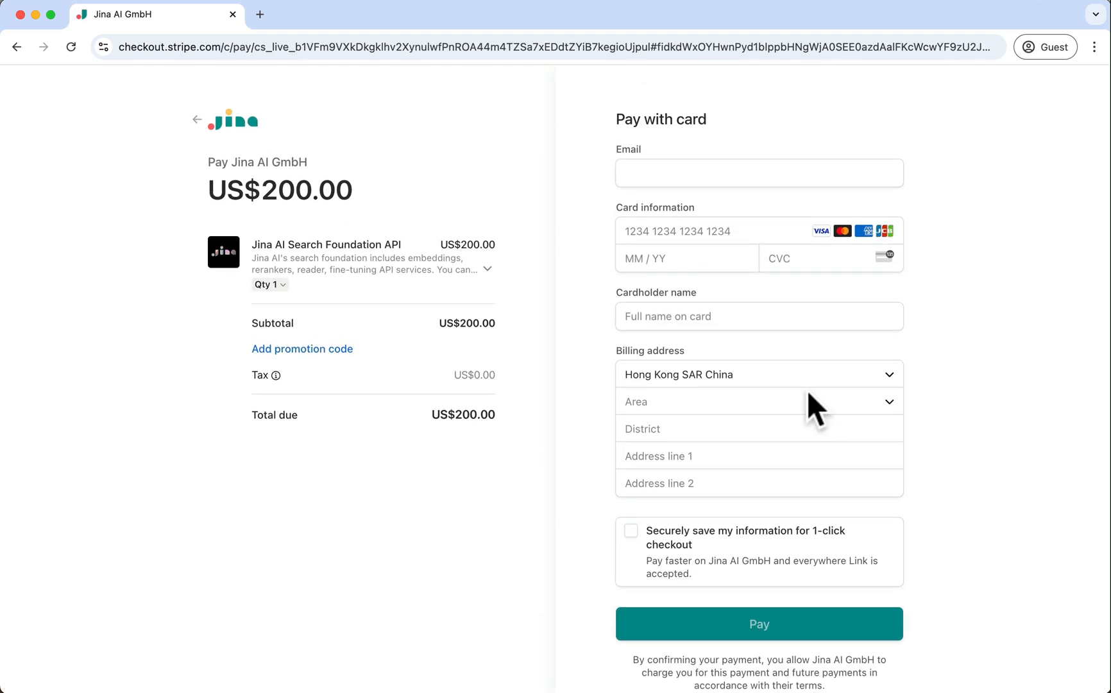
scroll(down, 3)
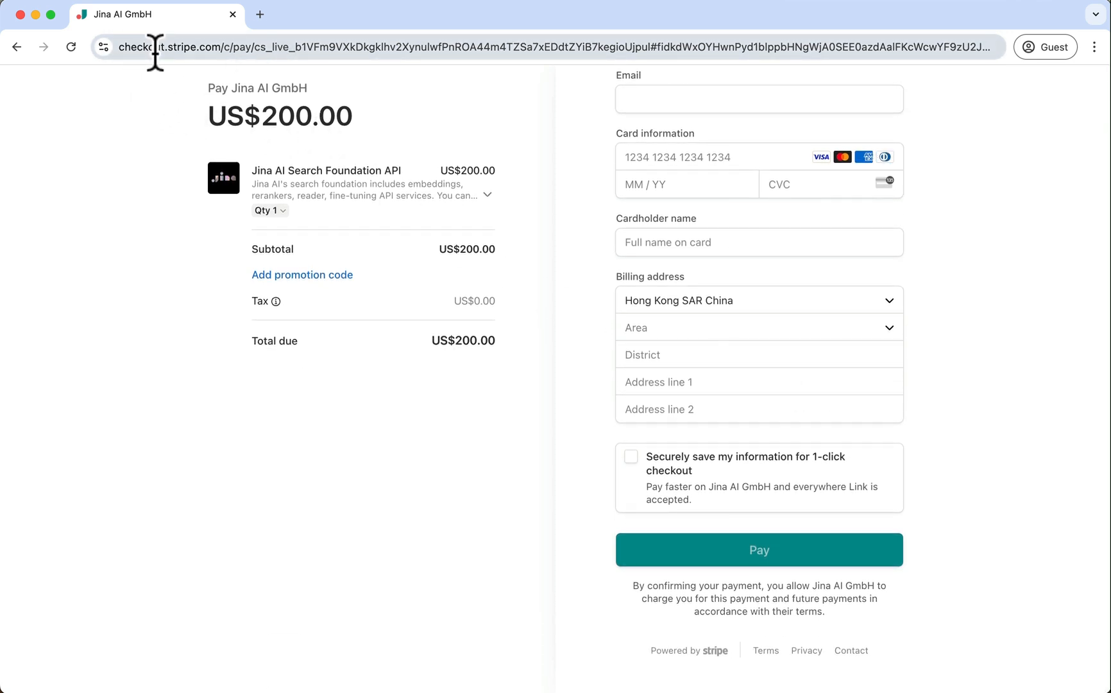
Go back to the Jina page and select the full API key text.
click(16, 47)
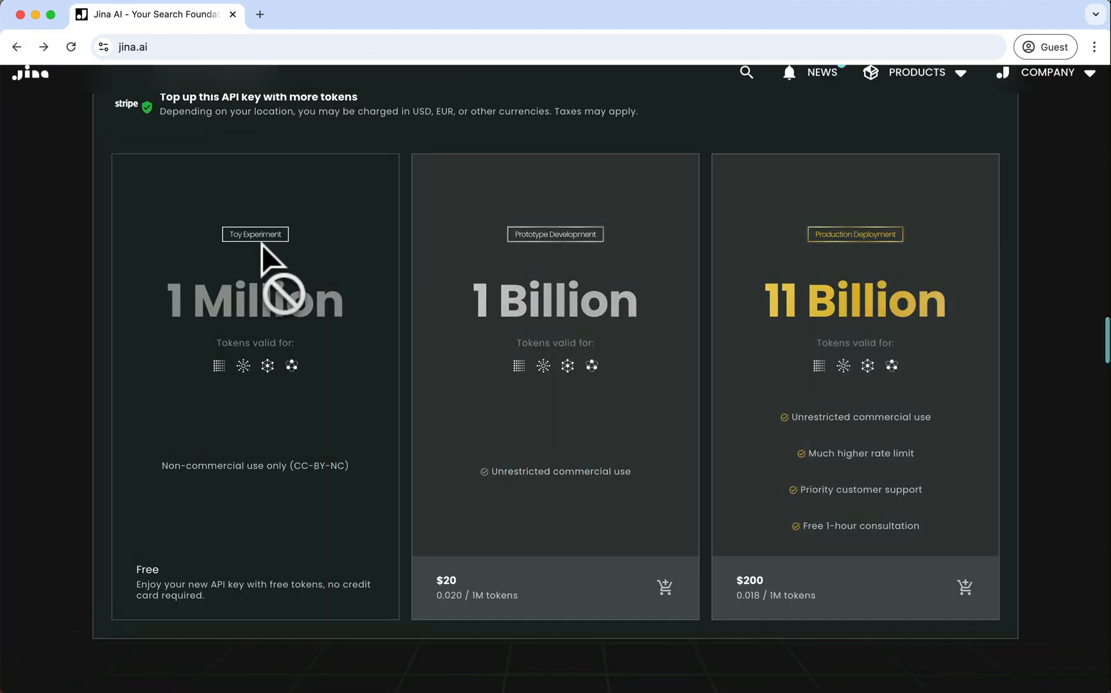
scroll(up, 3)
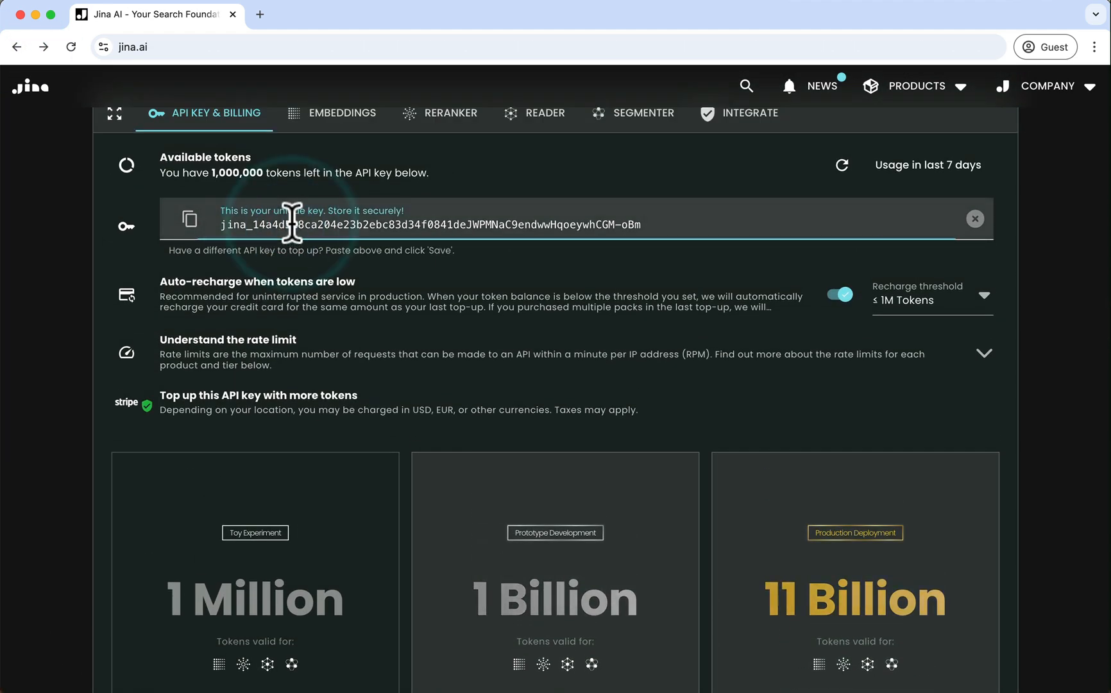
triple_click(431, 225)
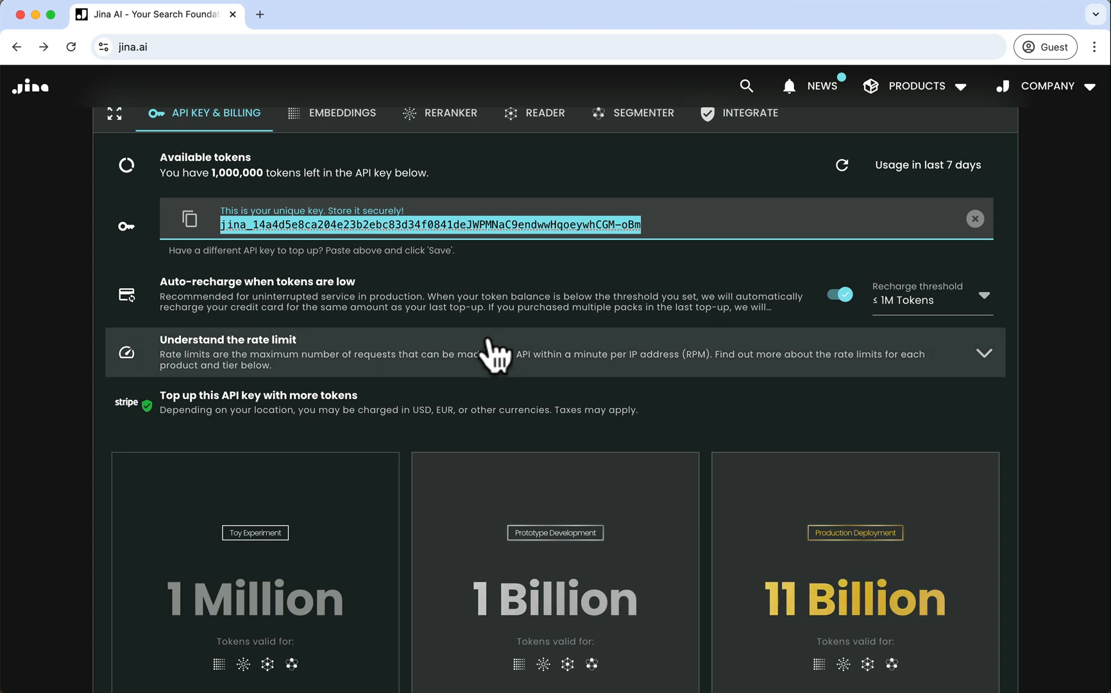
mouse_move(496, 333)
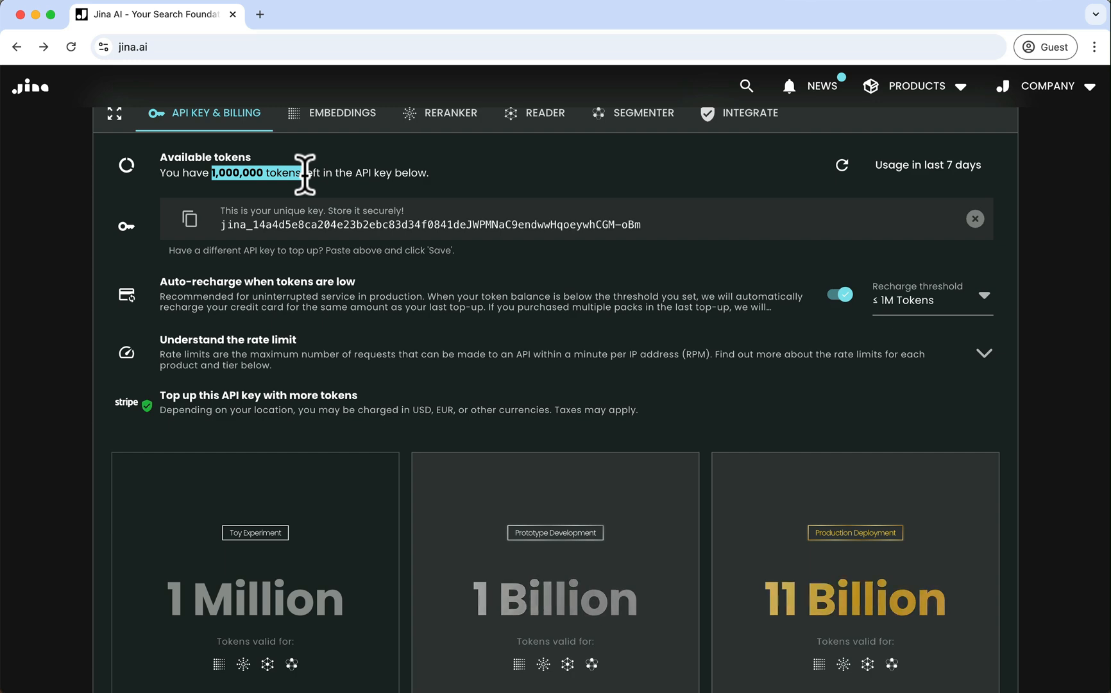
mouse_move(446, 372)
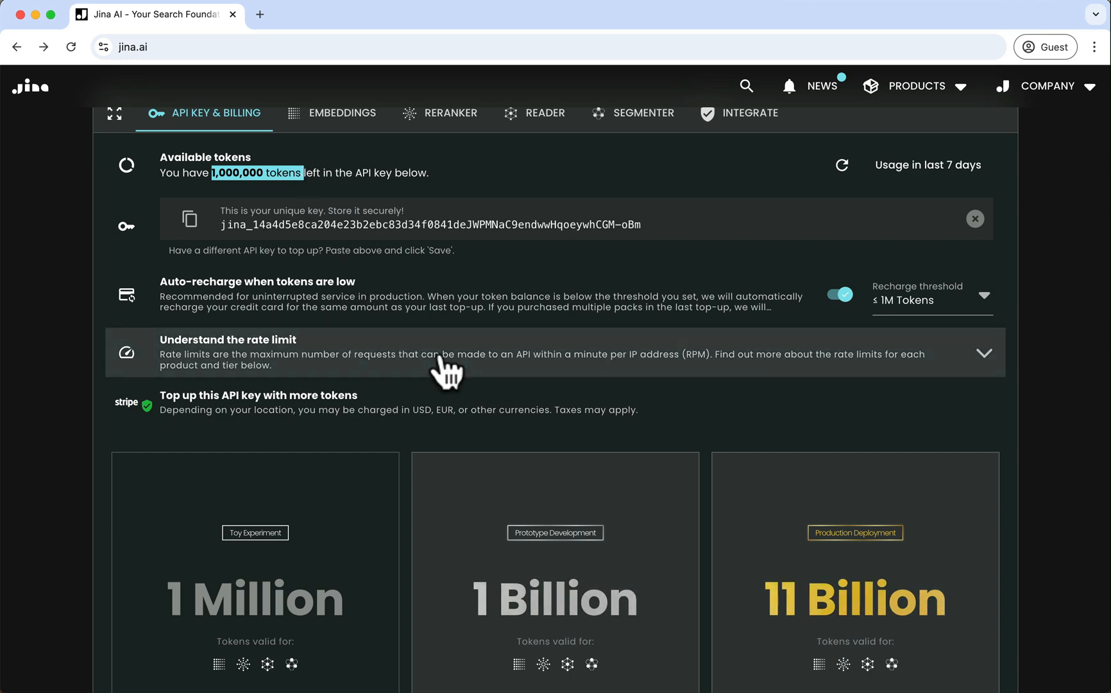
Scroll to the rate limit table and across its RPM, latency, token counting columns.
scroll(down, 3)
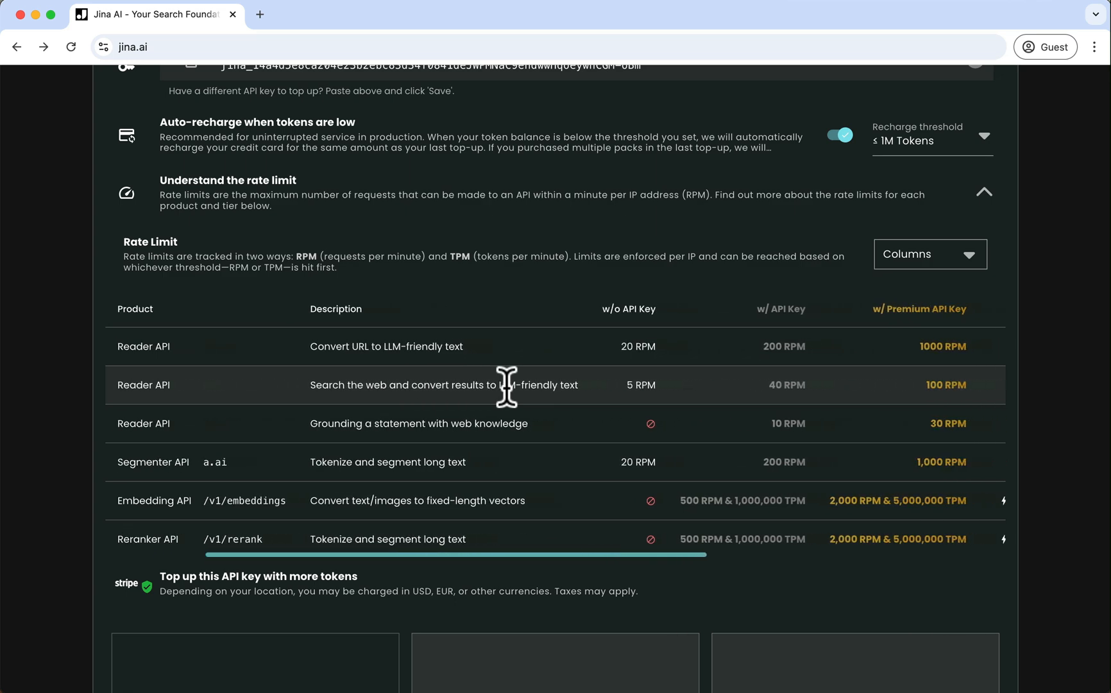
scroll(right, 3)
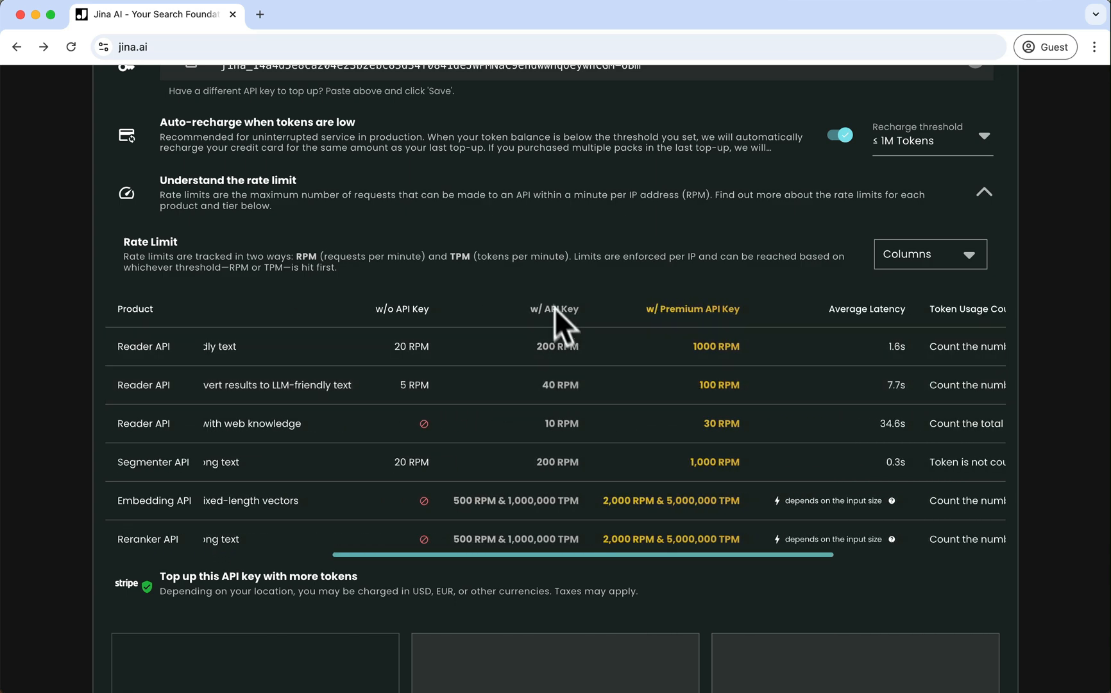
mouse_move(766, 368)
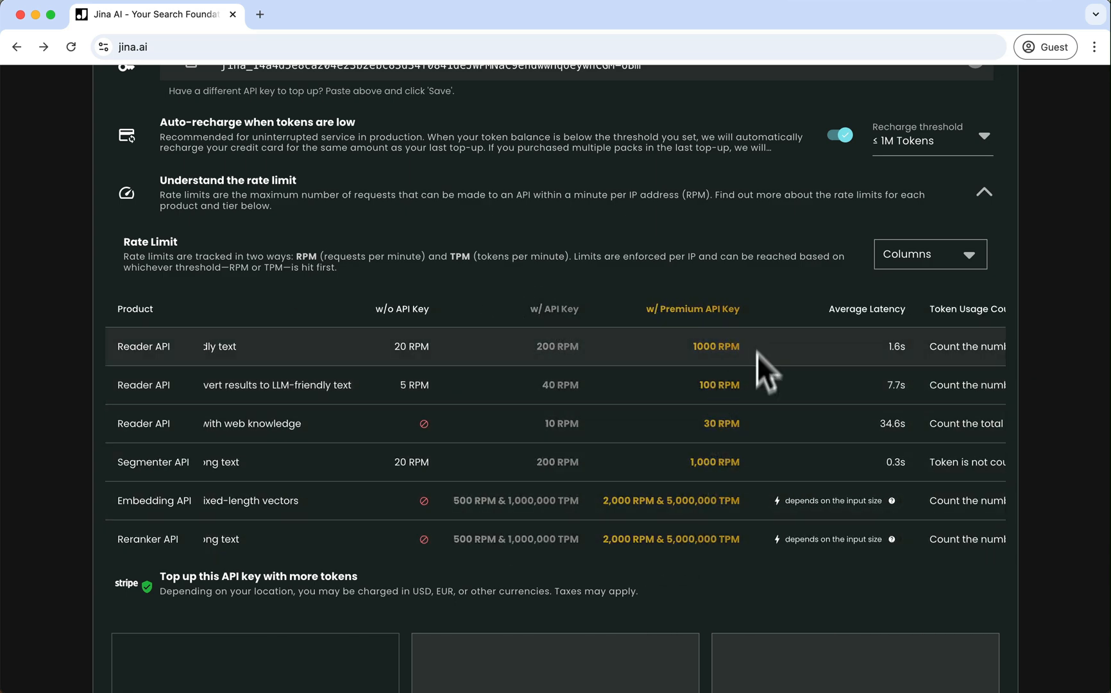
scroll(right, 3)
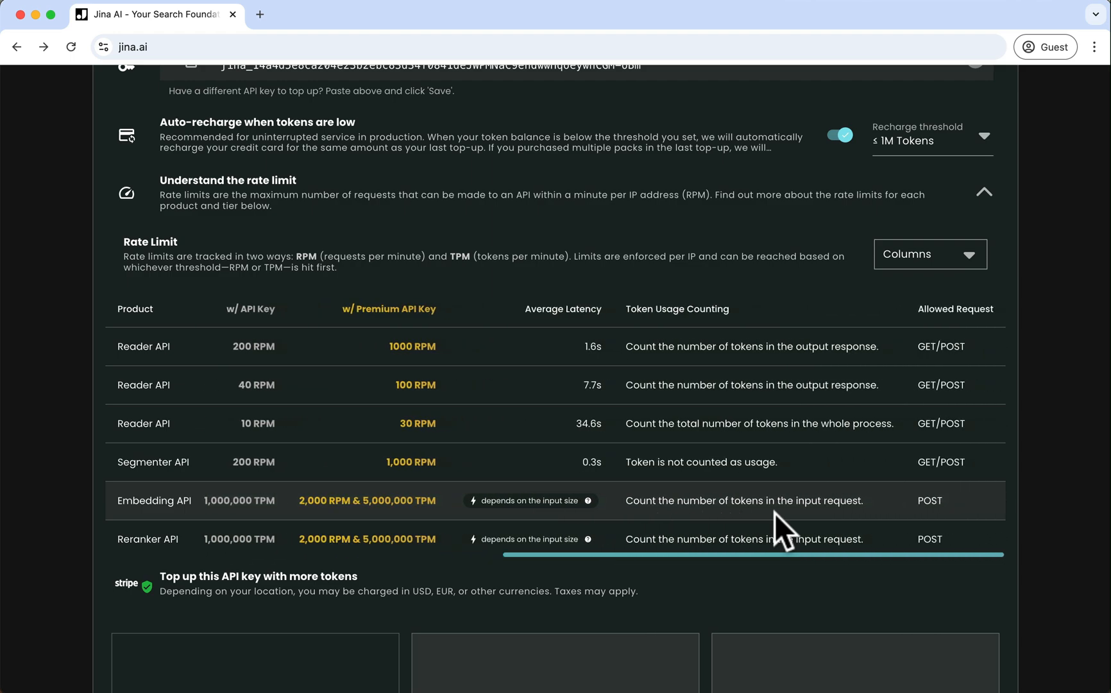